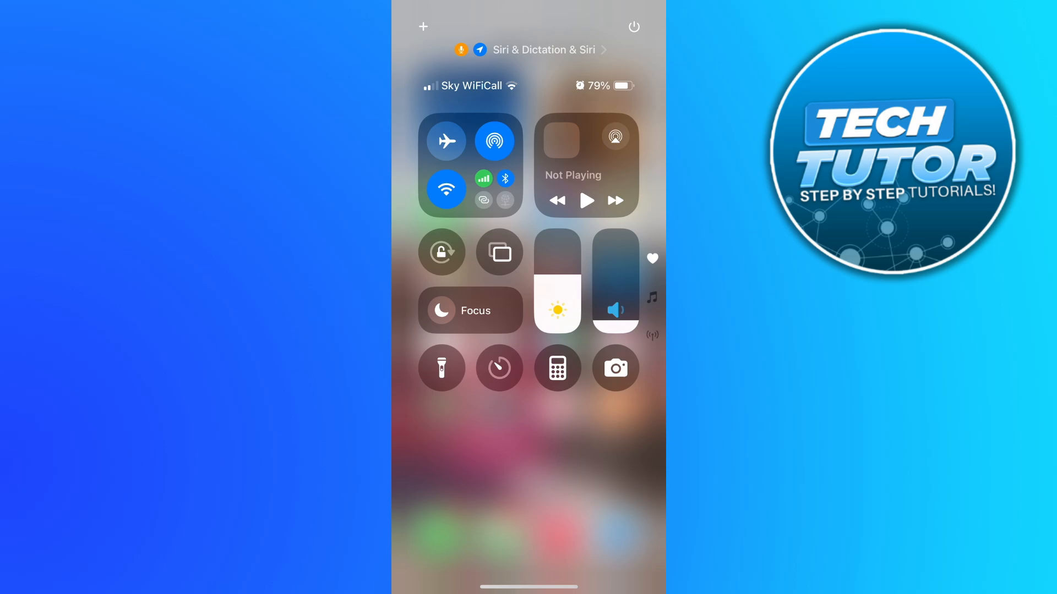
Step: Open the Focus modes list and switch on Do Not Disturb
left_click(470, 311)
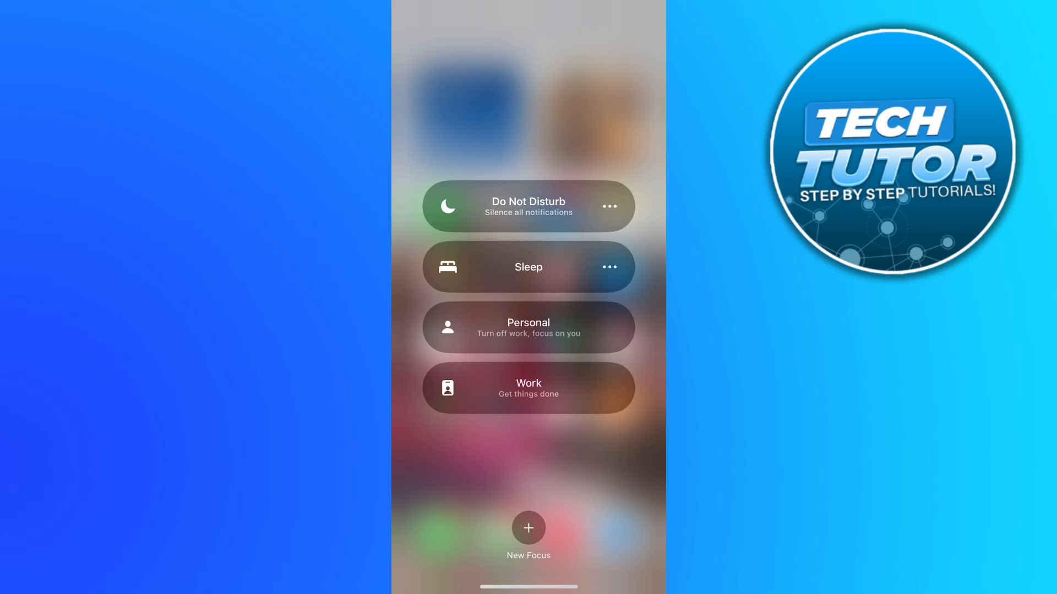
left_click(528, 205)
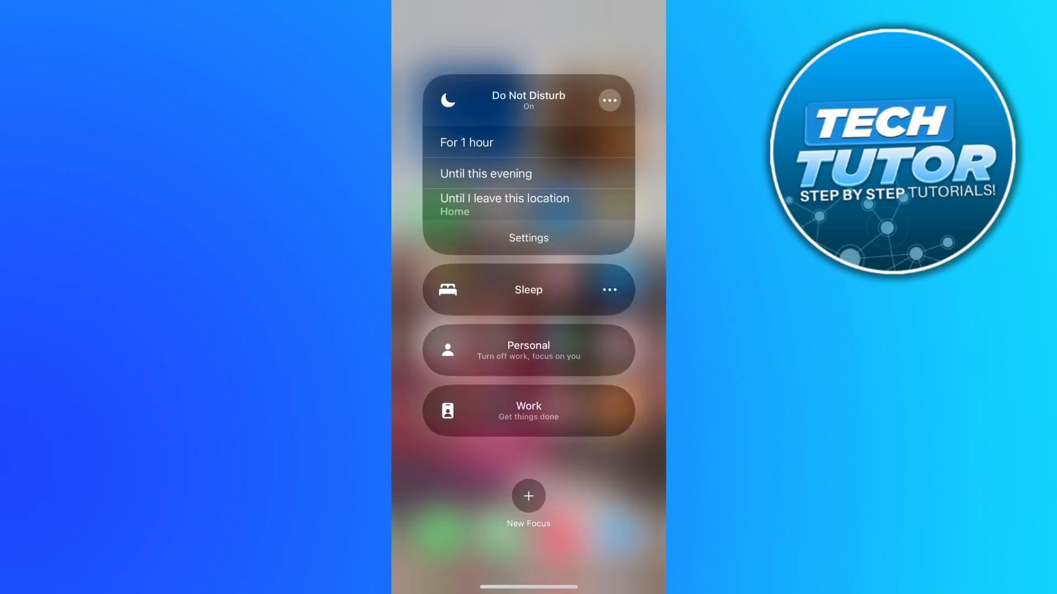
Step: Show Do Not Disturb's duration options: 1 hour, until this evening, until leaving
left_click(528, 496)
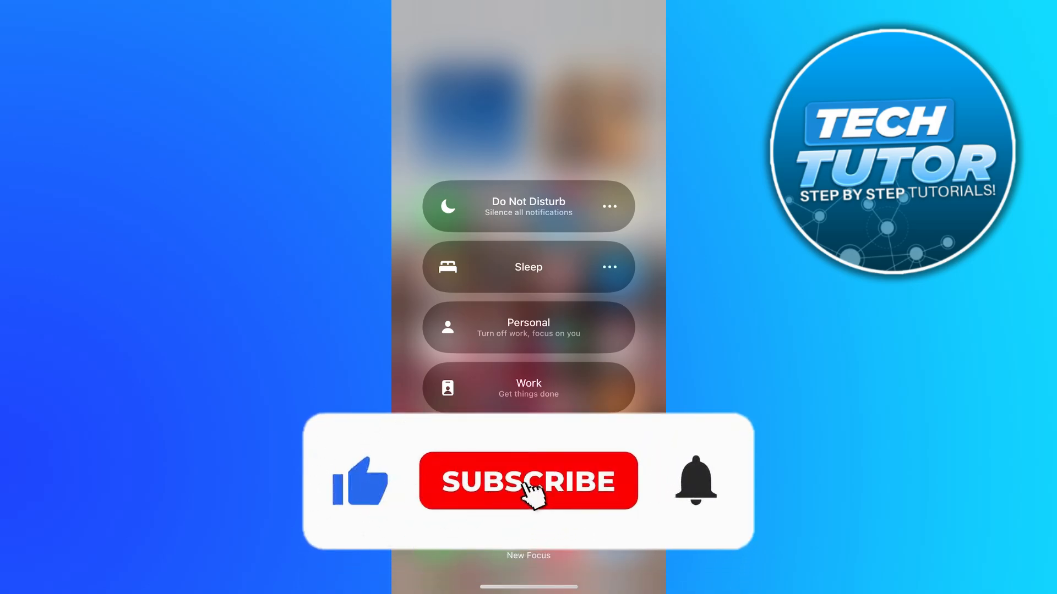
Step: Switch off Do Not Disturb, leaving all Focus modes inactive
left_click(528, 480)
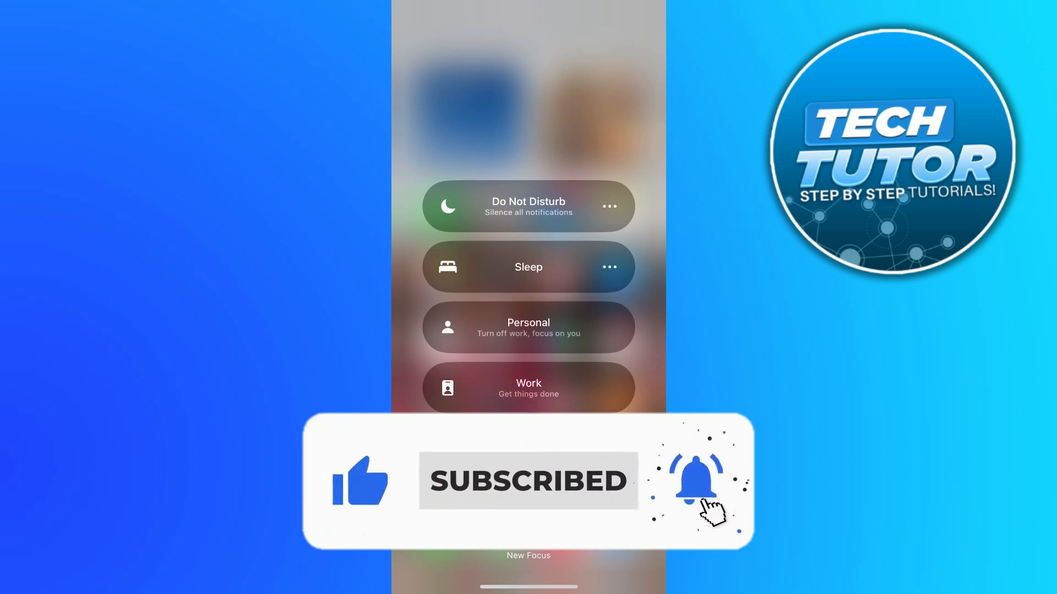